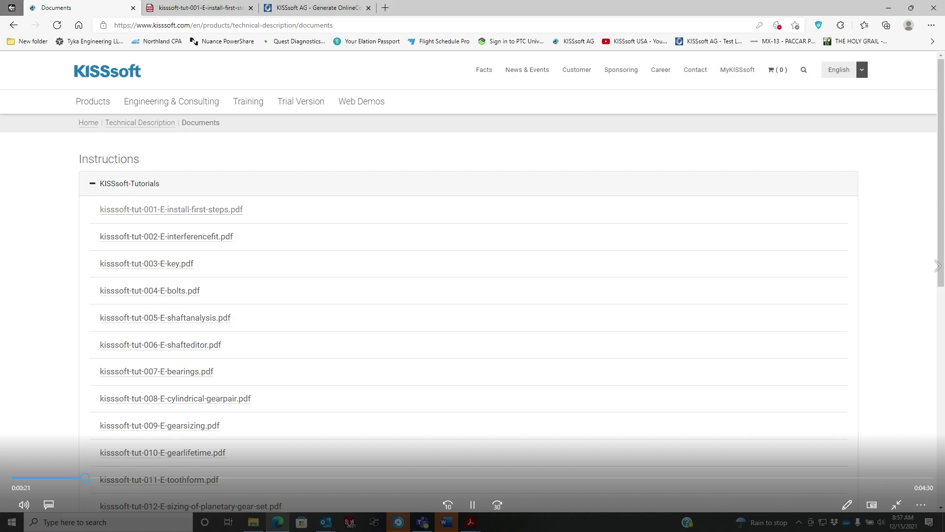
- Open kisssoft-tut-001-E-install-first-steps.pdf from the KISSsoft Documents page in Edge
left_click(576, 70)
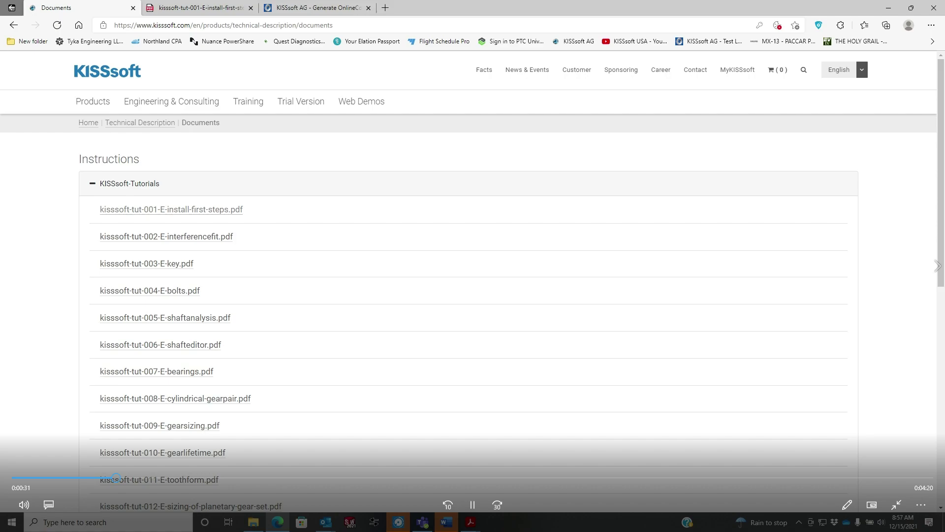
left_click(171, 209)
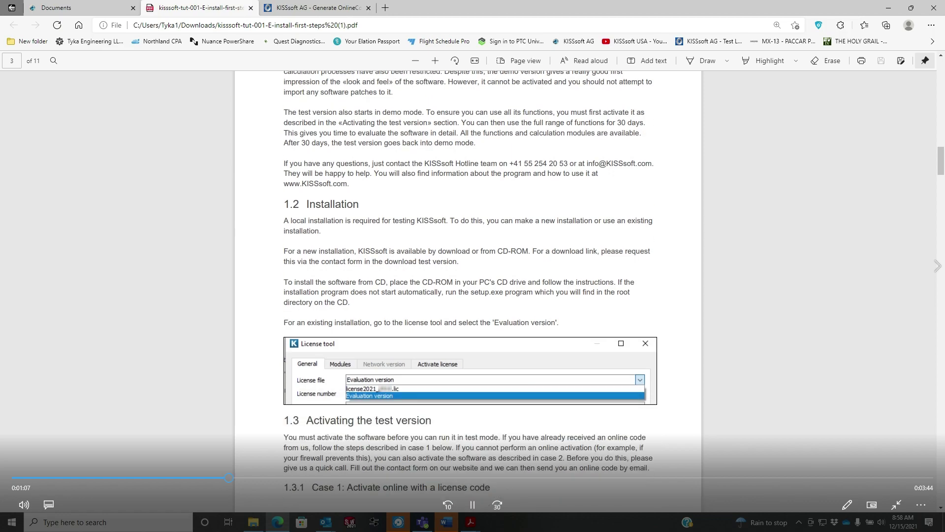
- Scroll the tutorial PDF through sections 1.2 Installation and 1.3 Activating the test version
scroll("down", 3)
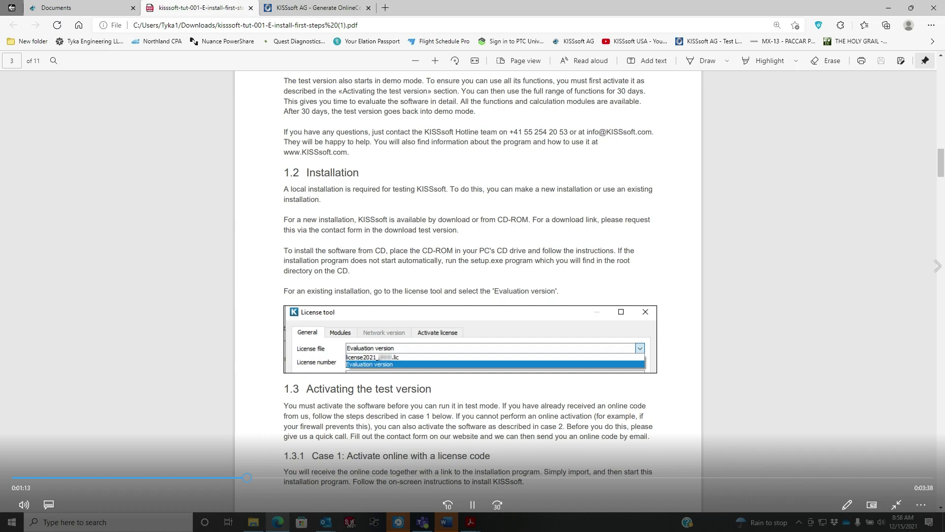
scroll("down", 3)
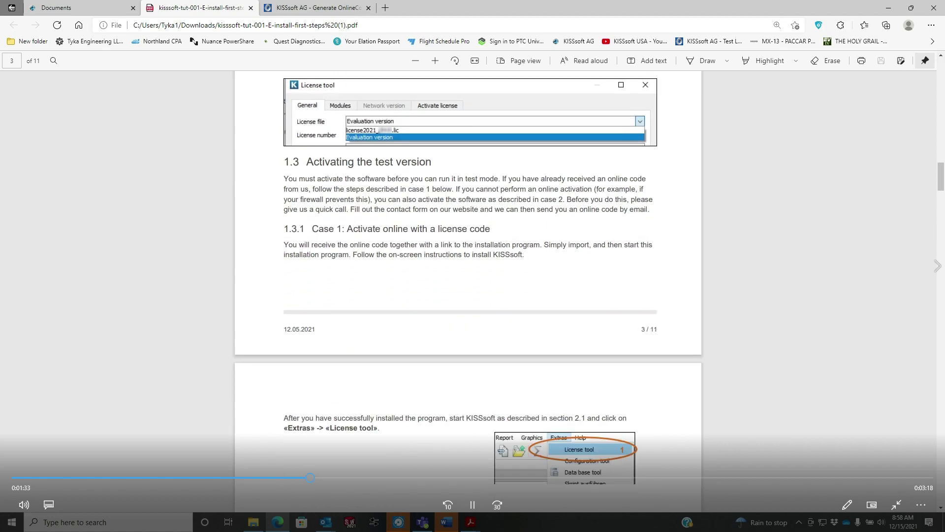
scroll("down", 3)
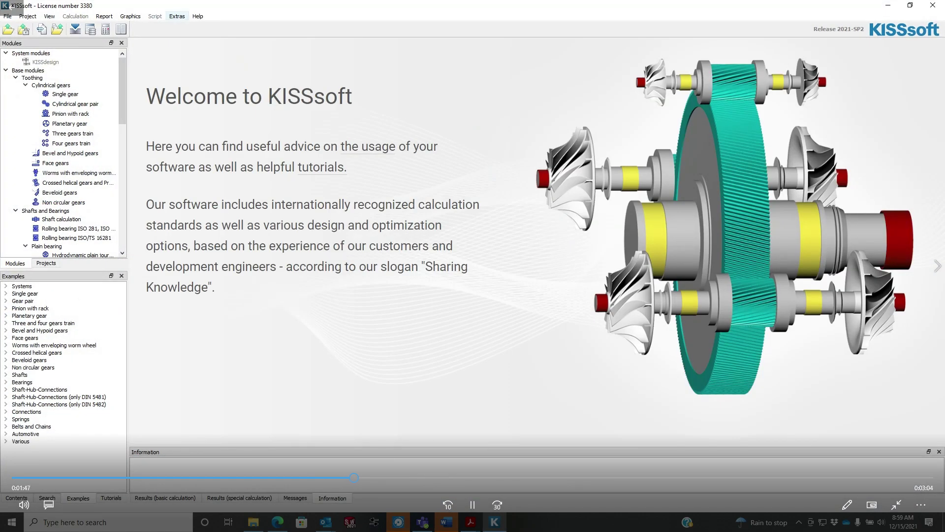
- Open Extras > License tool and inspect the License file list with the 3380 license
left_click(176, 16)
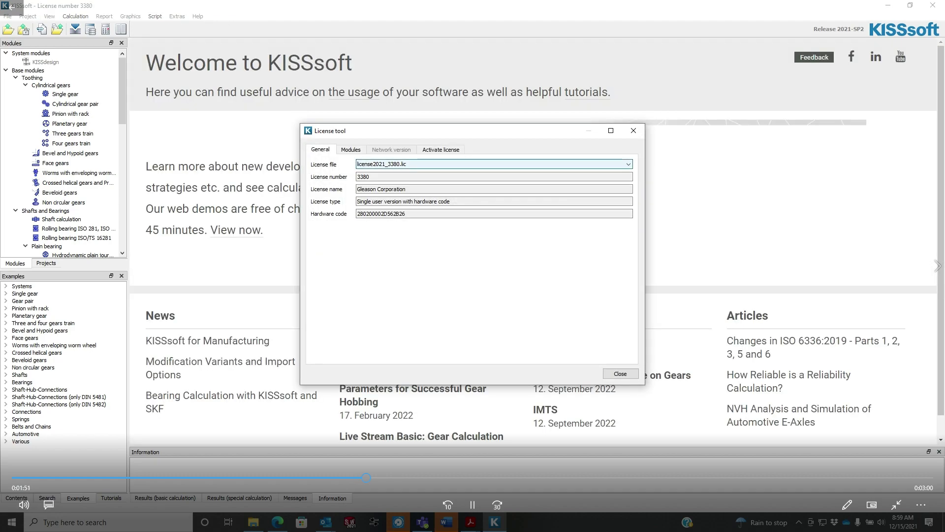
left_click(629, 163)
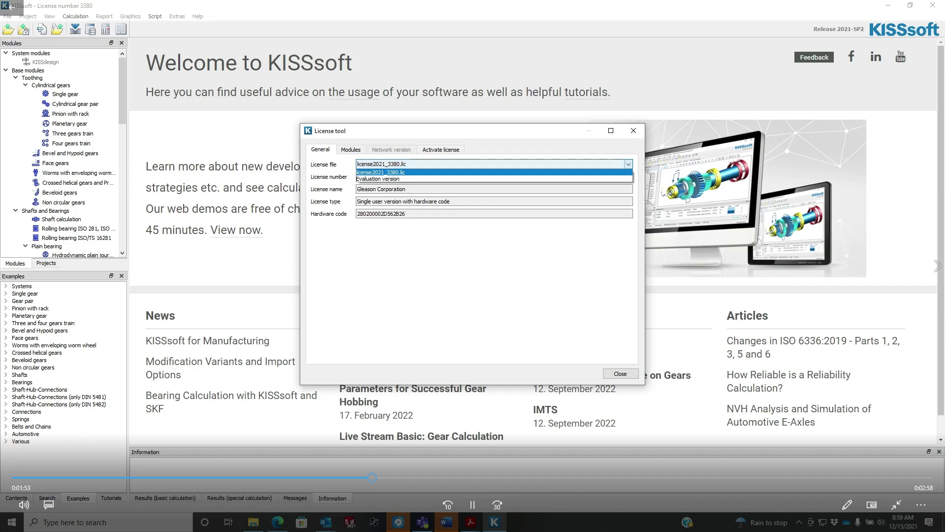
left_click(441, 149)
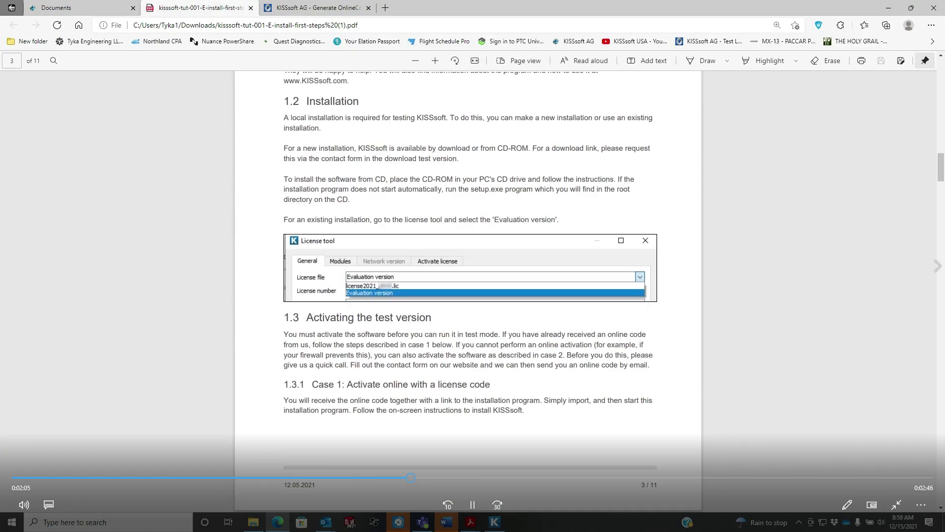
- Scroll the tutorial PDF to the License tool instructions in sections 1.2/1.3
scroll("down", 3)
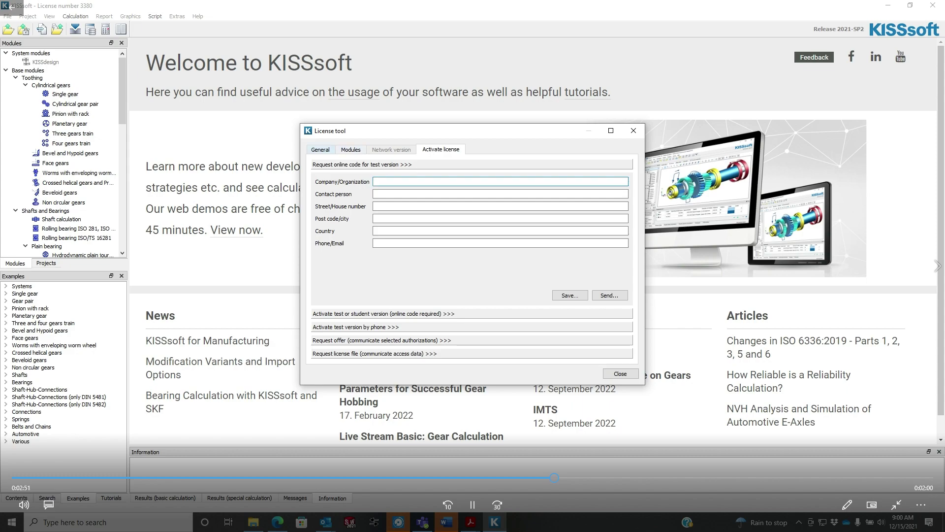
- Choose Evaluation version as license file and select the online code in the test-version e-mail
left_click(320, 149)
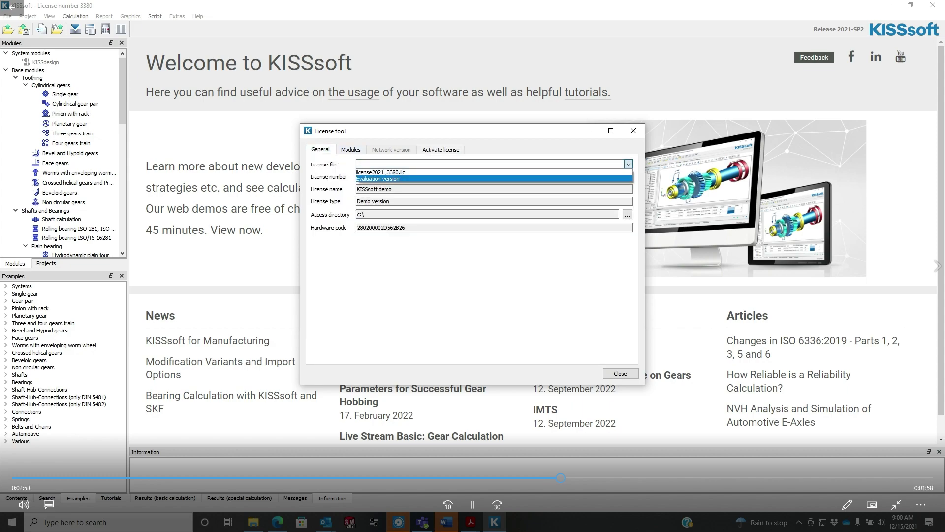
left_click(440, 149)
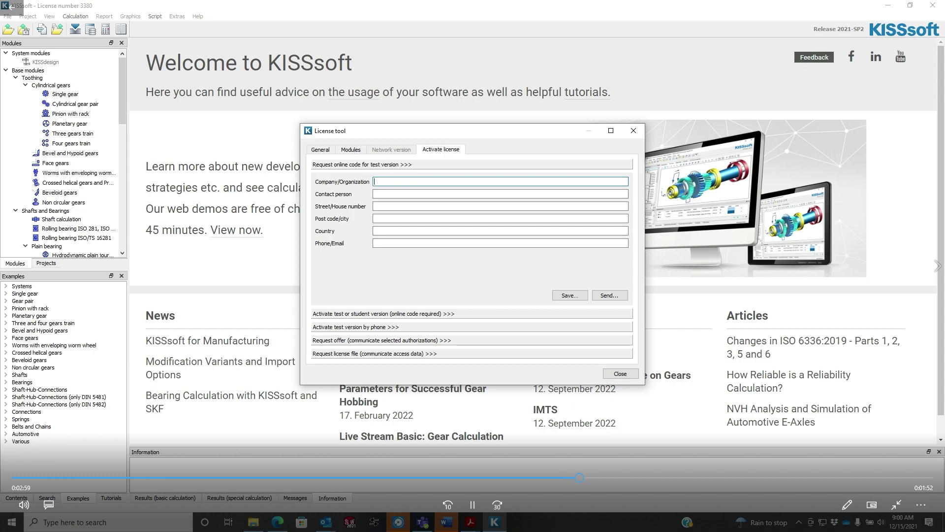
left_click(472, 177)
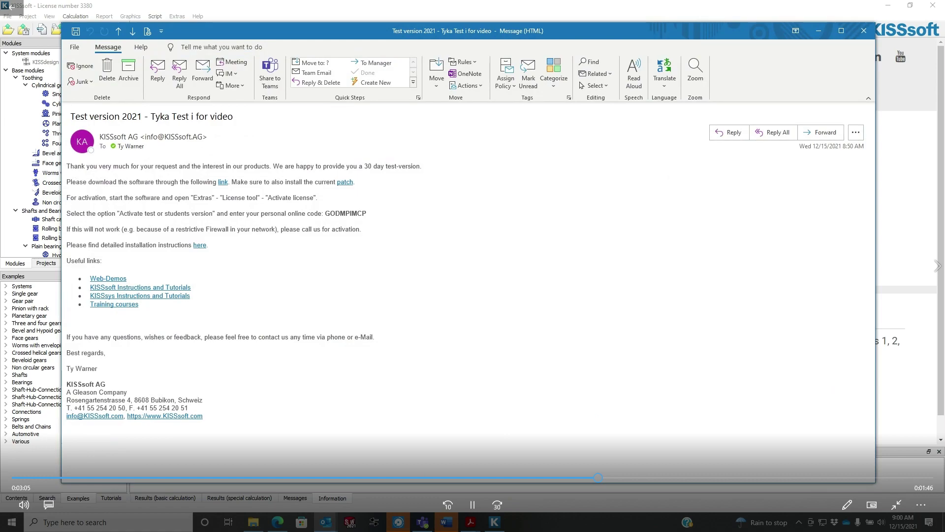
double_click(344, 213)
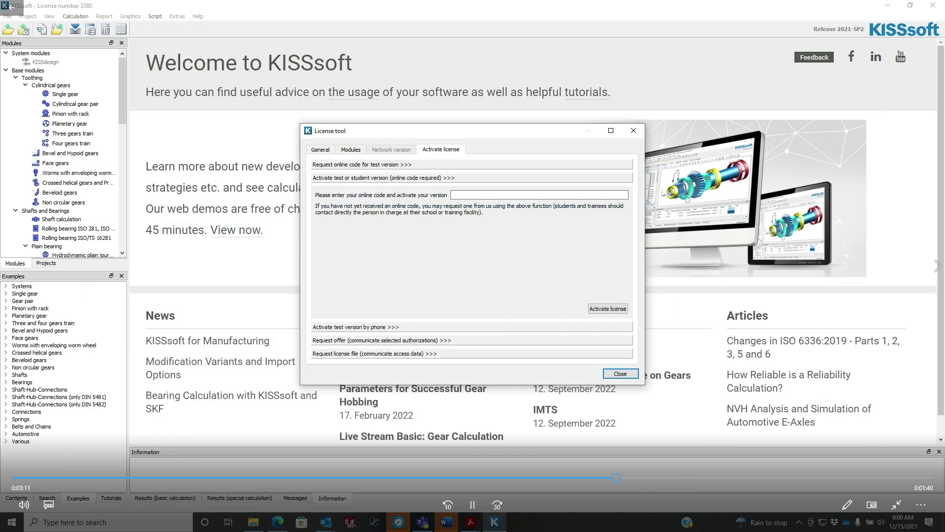
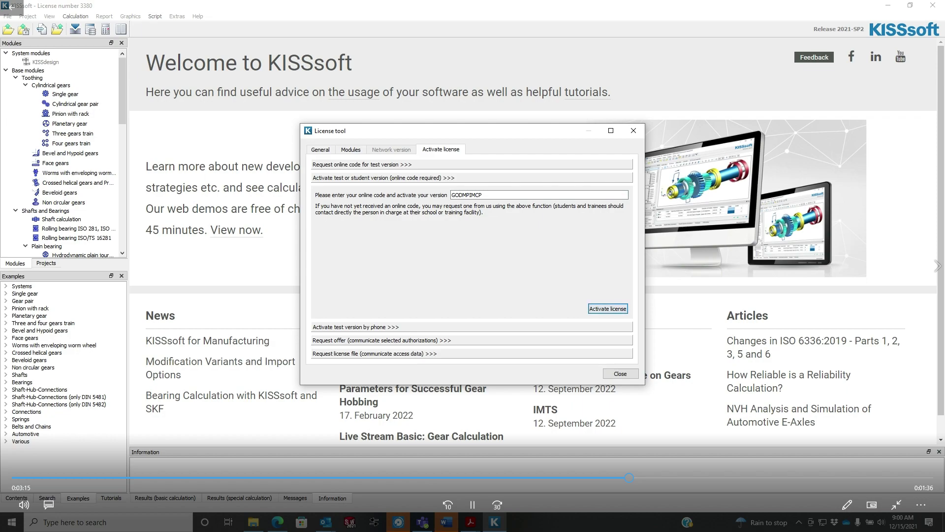
left_click(607, 308)
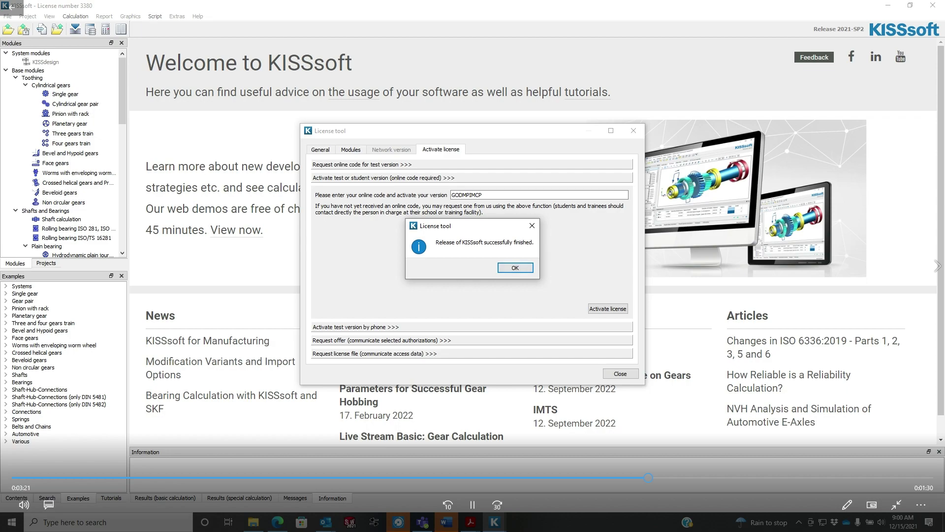
left_click(514, 267)
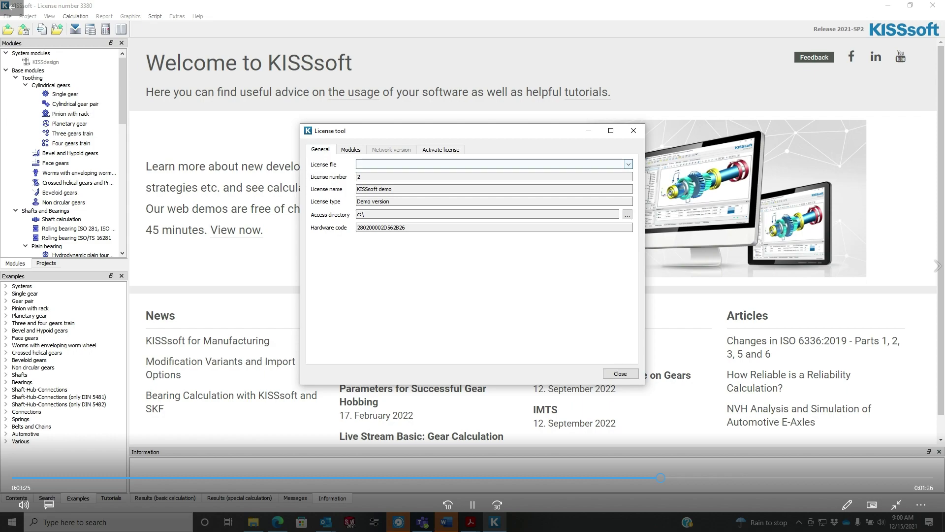
left_click(628, 164)
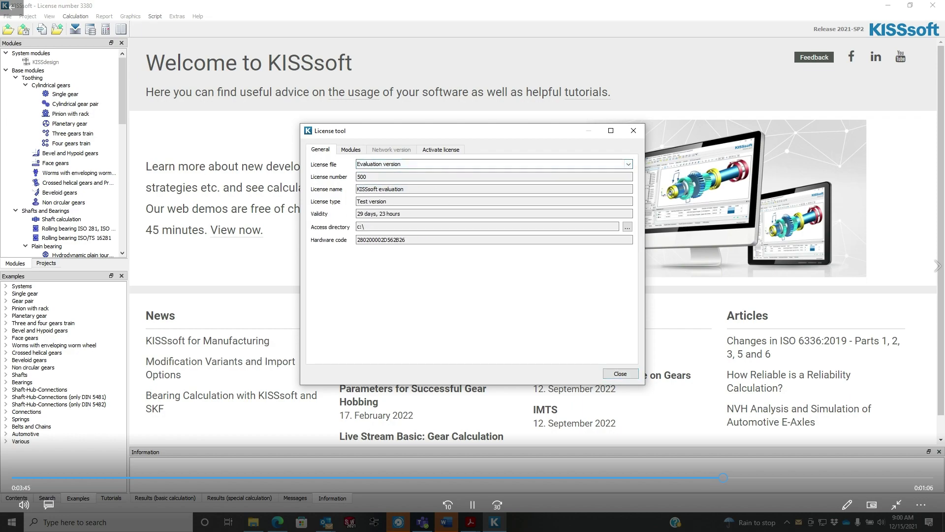
- Set the license file back to license2021_3380.lic, close the license tool, and launch File Explorer
left_click(628, 164)
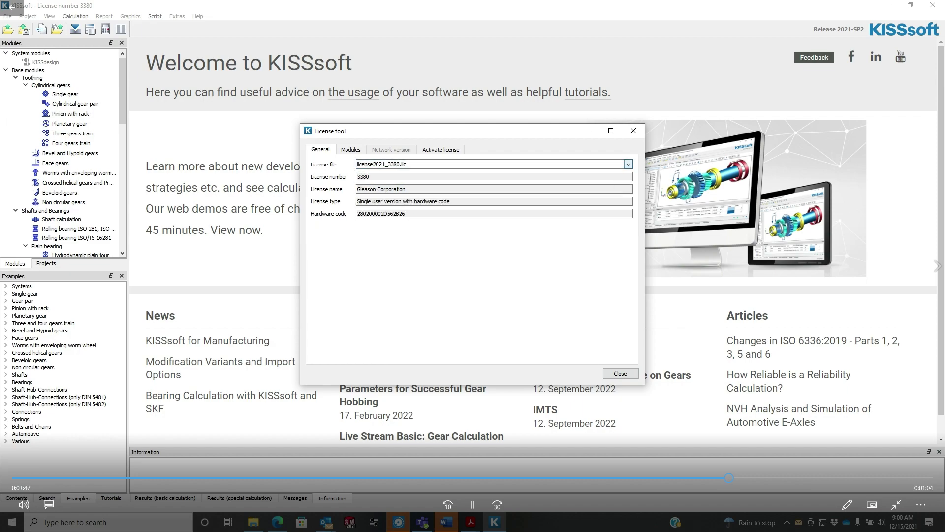
left_click(619, 373)
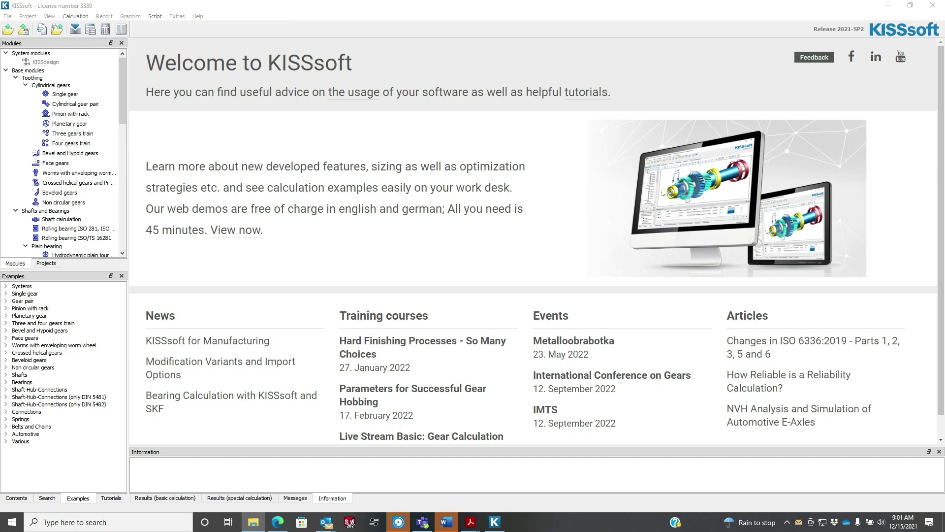
left_click(253, 522)
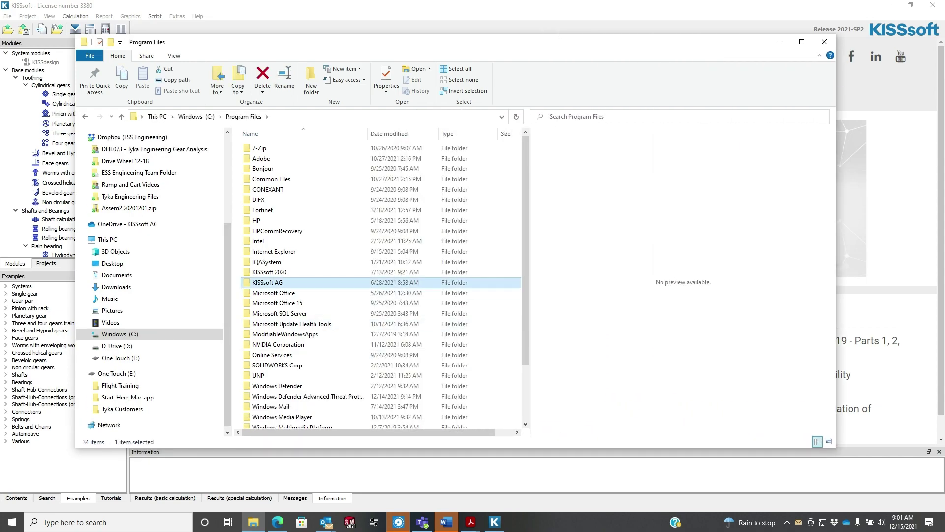
- Open C:\Program Files\KISSsoft AG\KISSsoft 2021 in File Explorer
left_click(271, 272)
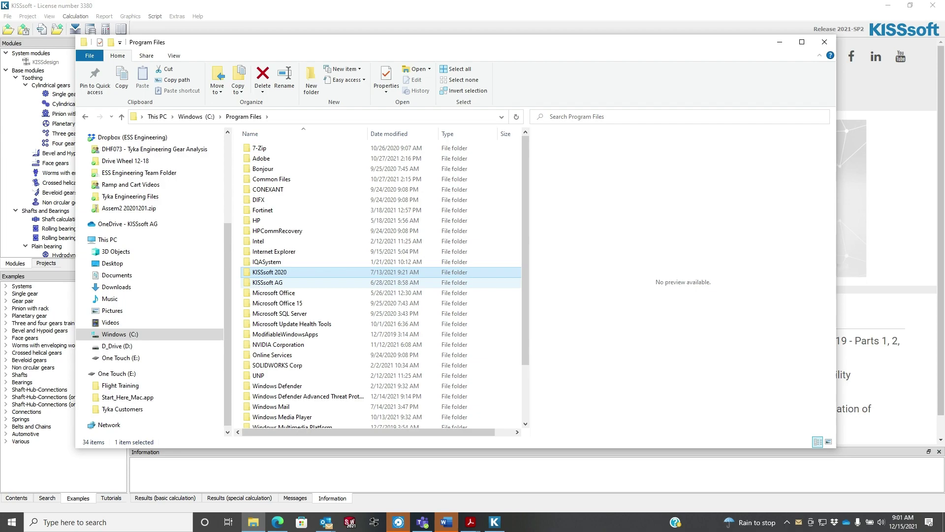
double_click(268, 282)
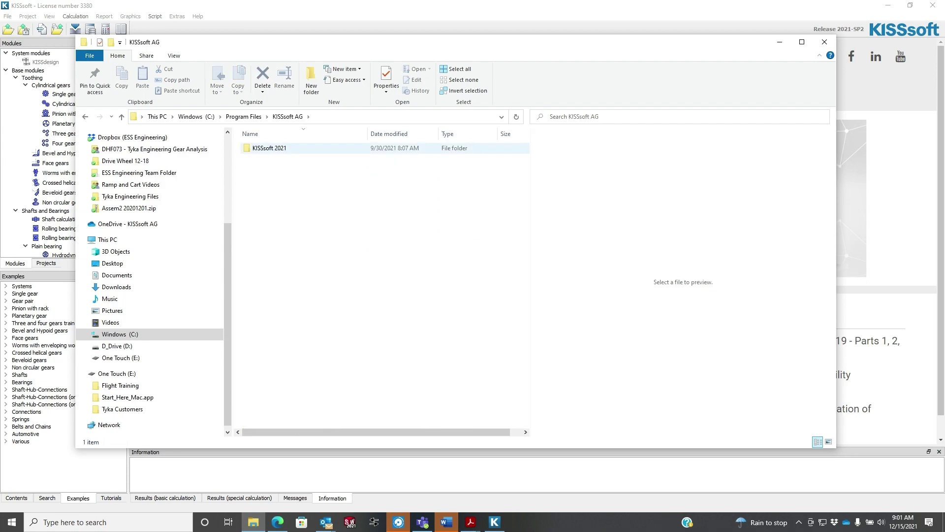
double_click(270, 148)
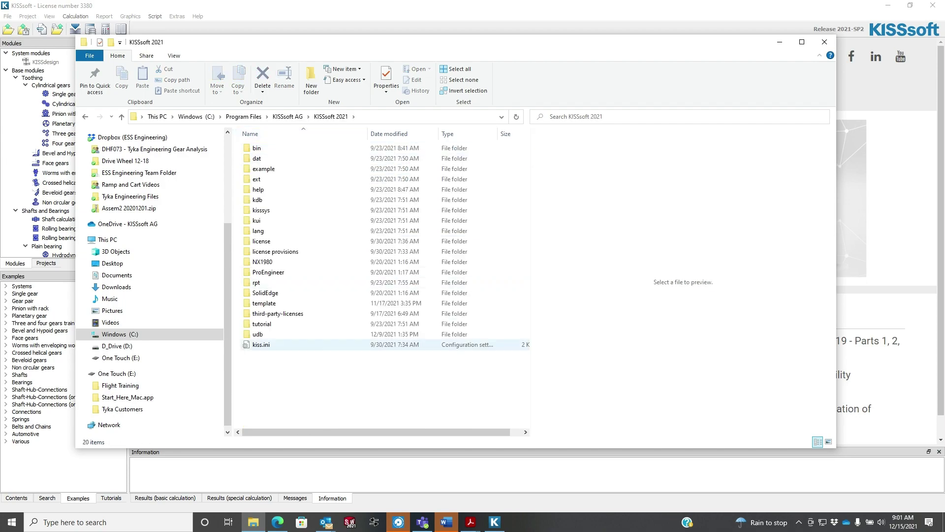